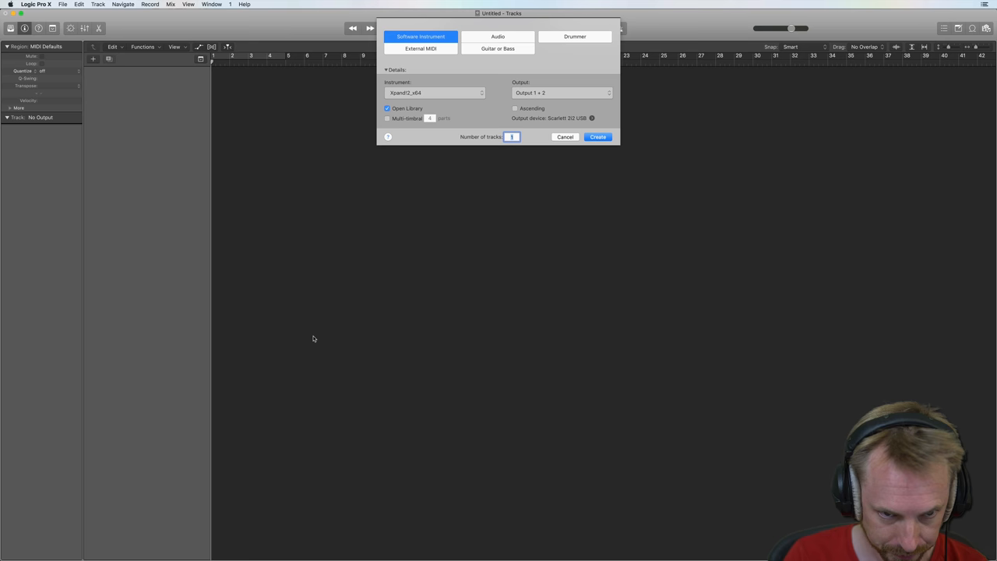
- Choose AIR Hybrid3_x64 from the Instrument list as the new track's synth
{"action": "left_click", "coordinate": [432, 93]}
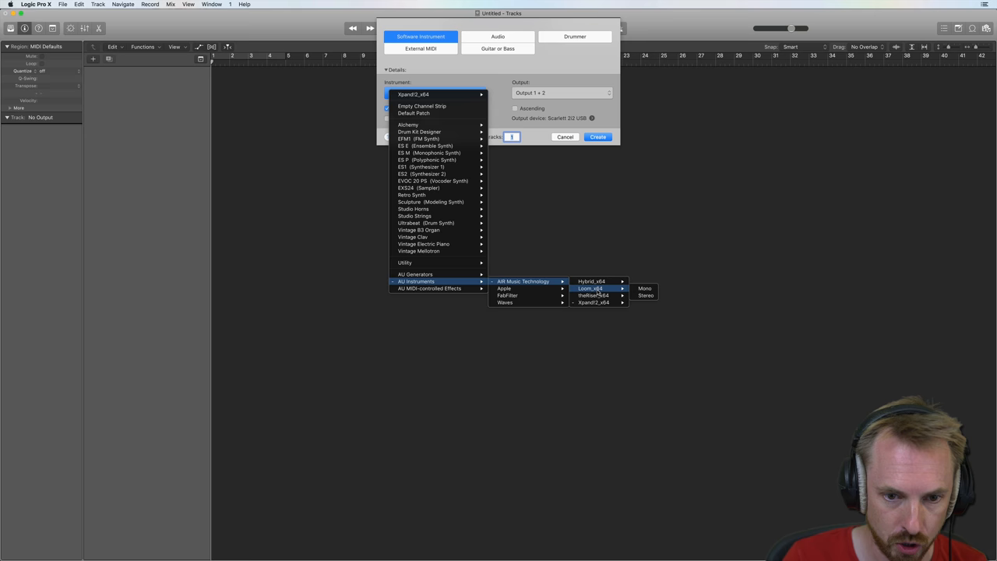
{"action": "mouse_move", "coordinate": [592, 281]}
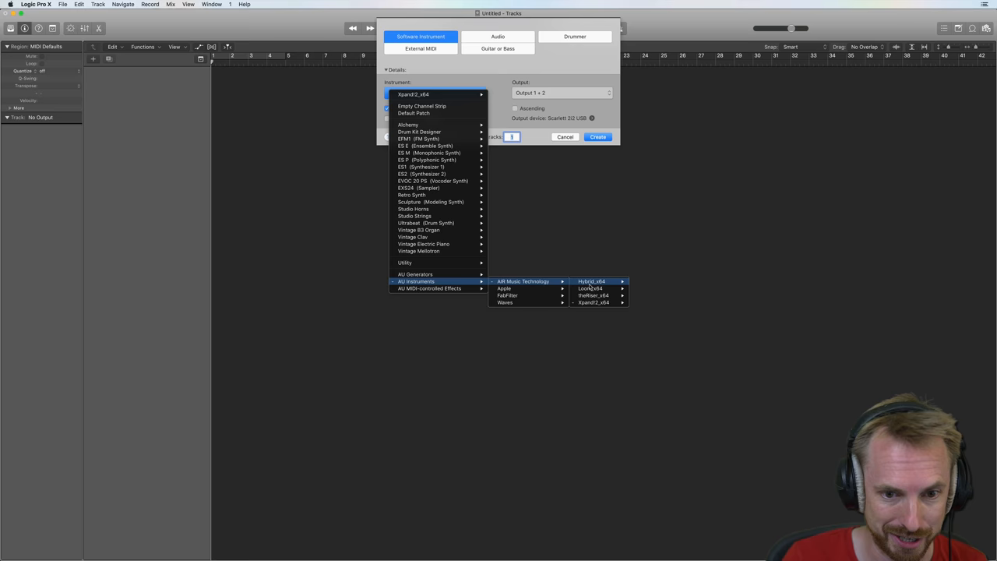
{"action": "left_click", "coordinate": [591, 282]}
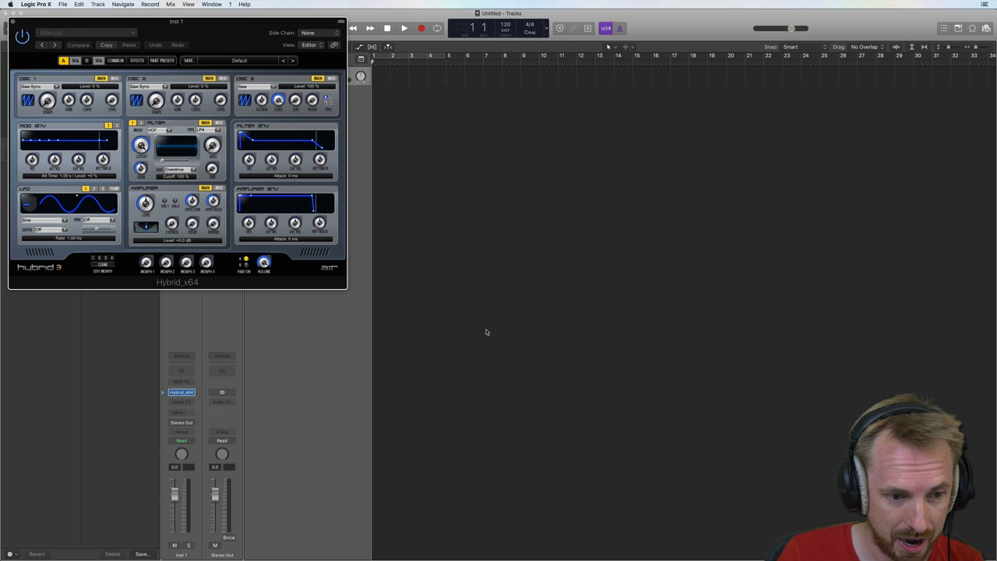
{"action": "mouse_move", "coordinate": [397, 284]}
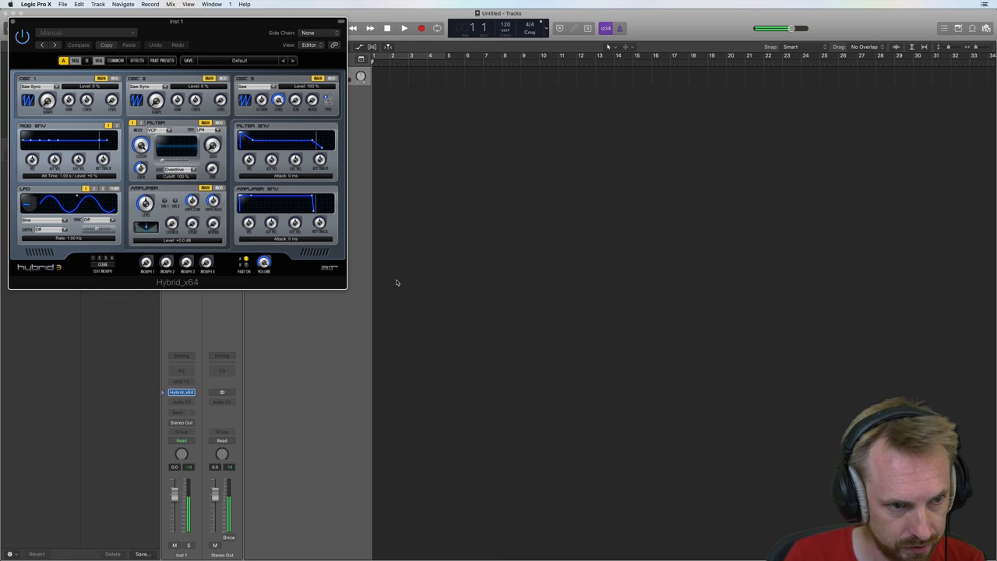
- Select another waveform from OSC 1's waveform choices in Hybrid 3
{"action": "left_click", "coordinate": [35, 100]}
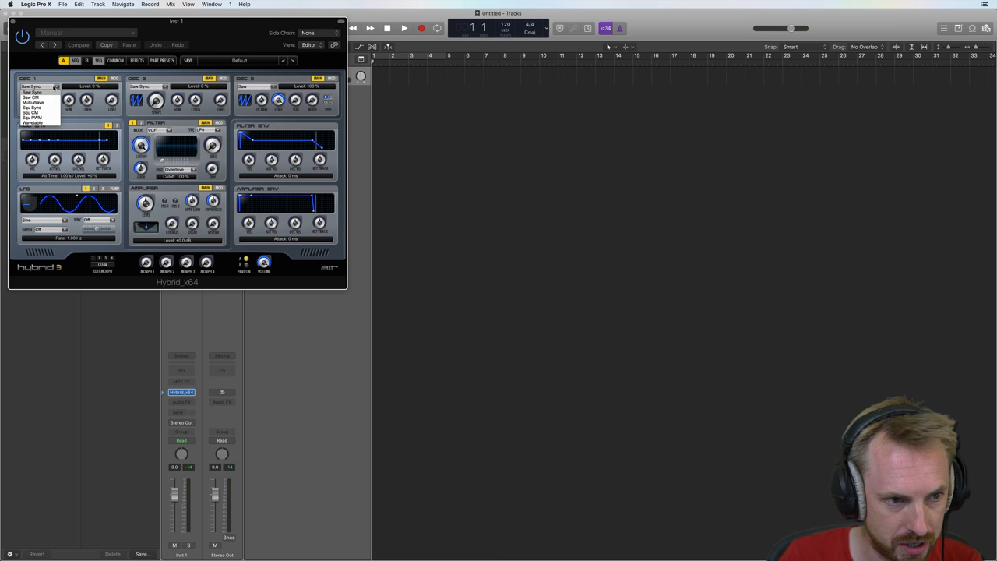
{"action": "left_click", "coordinate": [34, 112]}
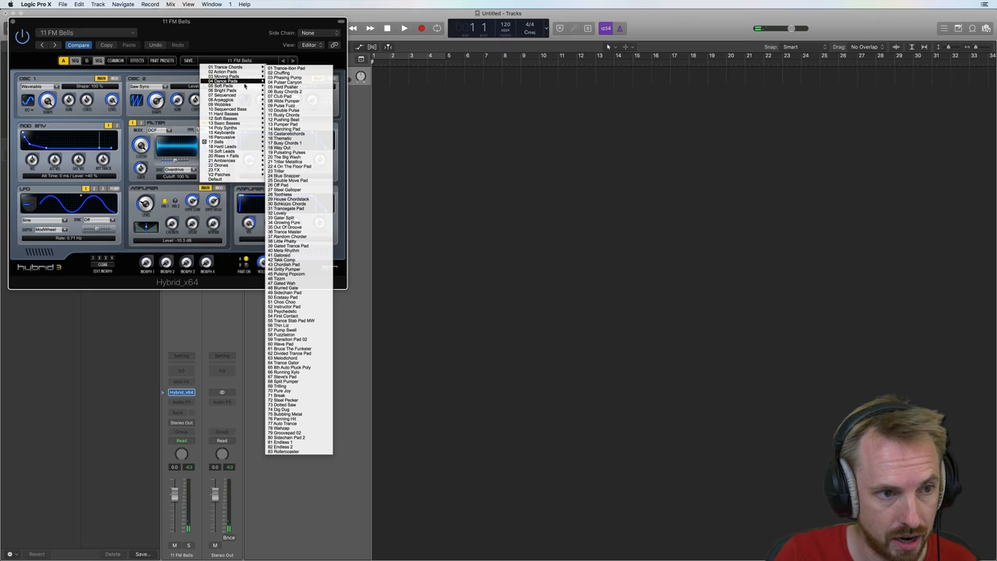
- Load the Chaos Theory preset and browse another Hybrid 3 preset category
{"action": "left_click", "coordinate": [234, 75]}
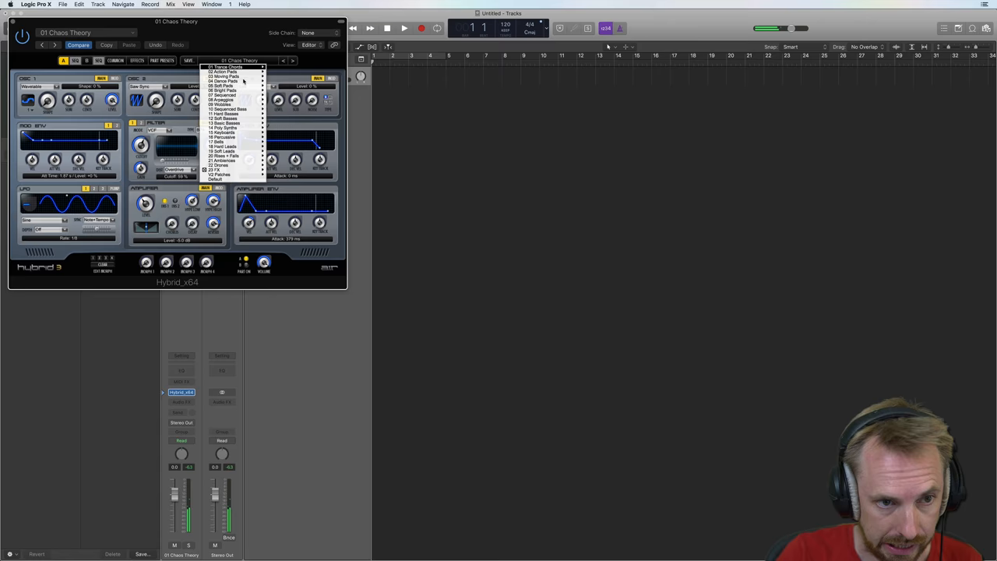
{"action": "left_click", "coordinate": [226, 151]}
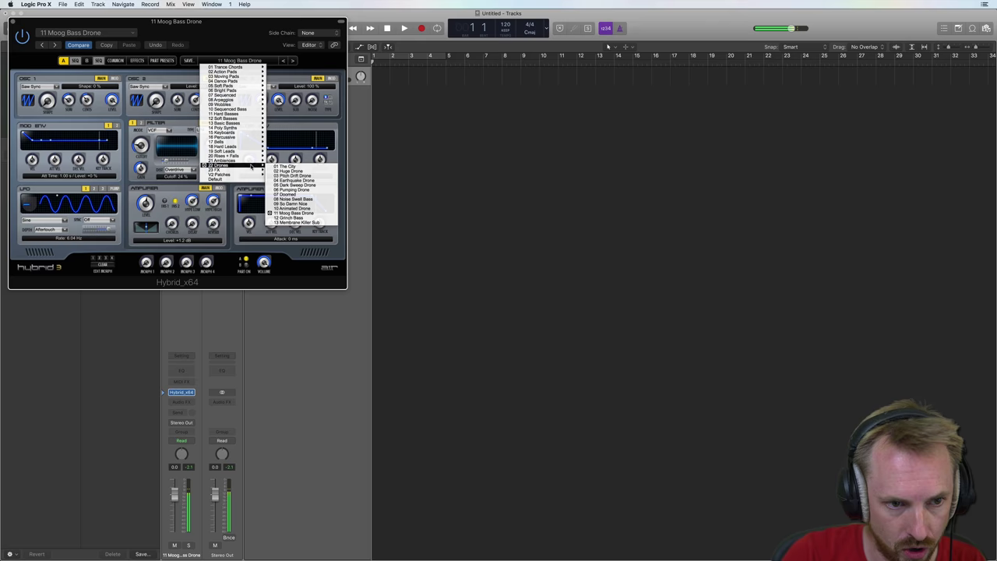
- Load a bass drone preset from Hybrid 3's drone category
{"action": "left_click", "coordinate": [304, 223]}
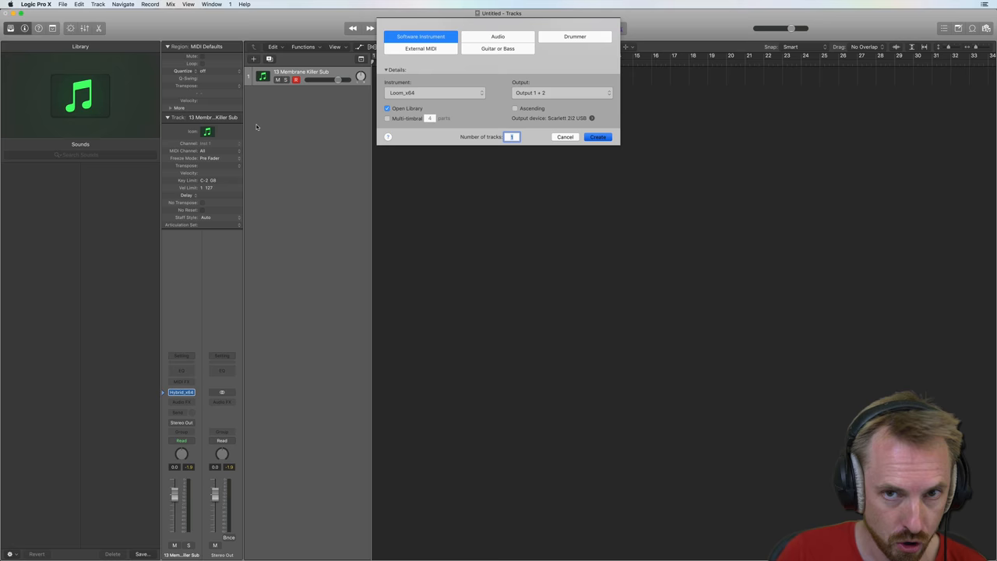
- Create the new software instrument track running AIR Loom_x64
{"action": "left_click", "coordinate": [599, 137]}
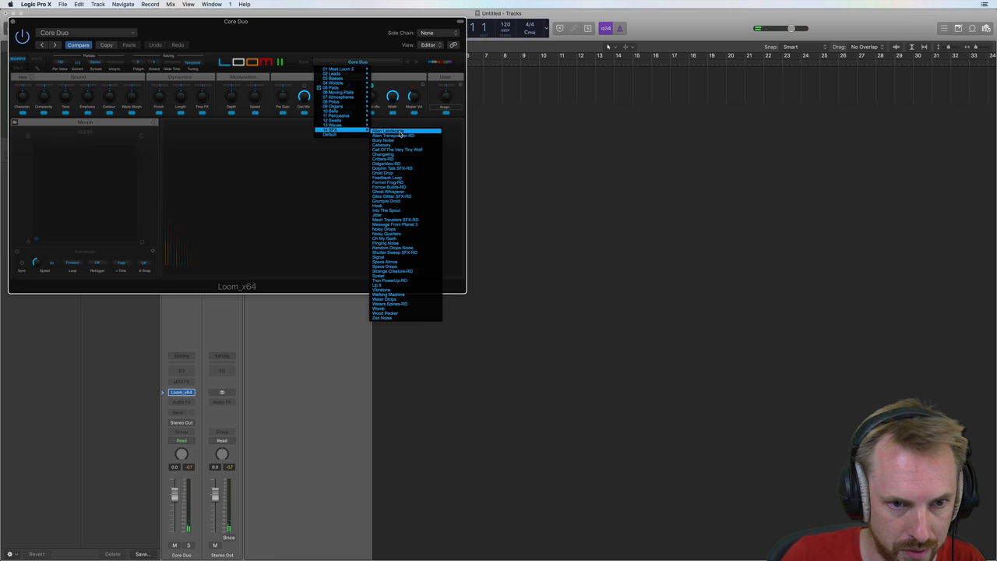
- Load the Critters preset from Loom's open category submenu
{"action": "left_click", "coordinate": [385, 131]}
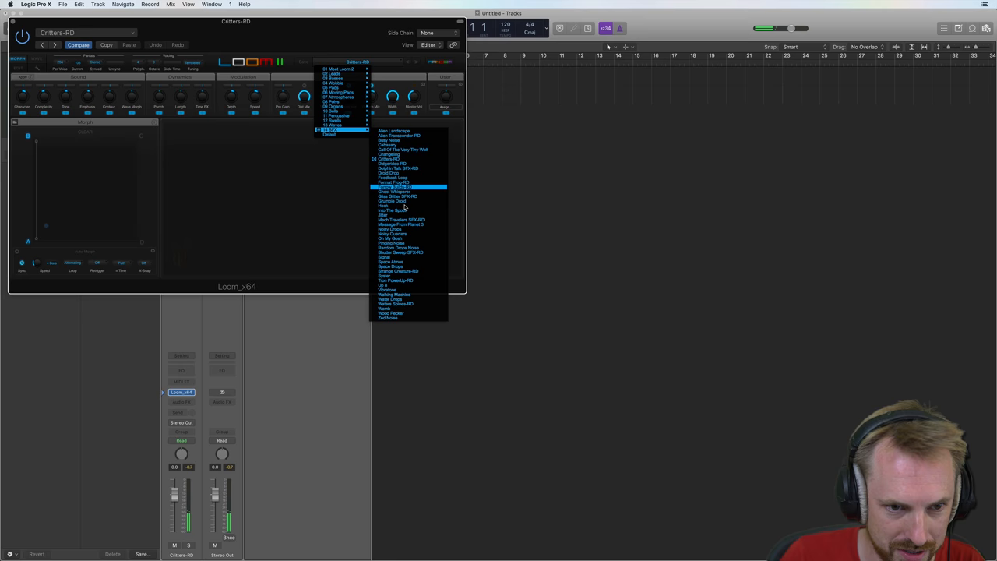
- Audition Loom's Into The Spout preset, then another preset from the list
{"action": "left_click", "coordinate": [393, 211]}
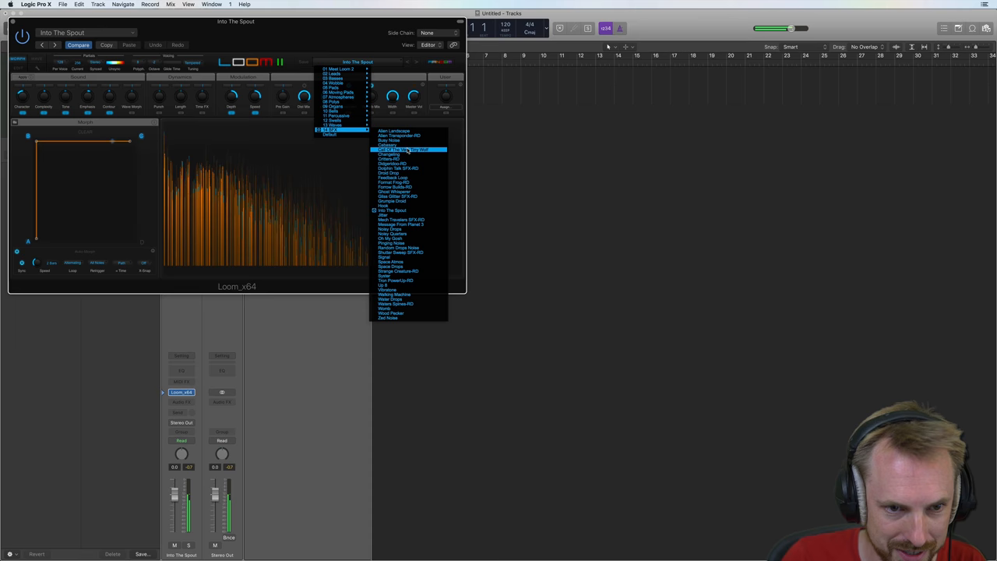
{"action": "left_click", "coordinate": [387, 237]}
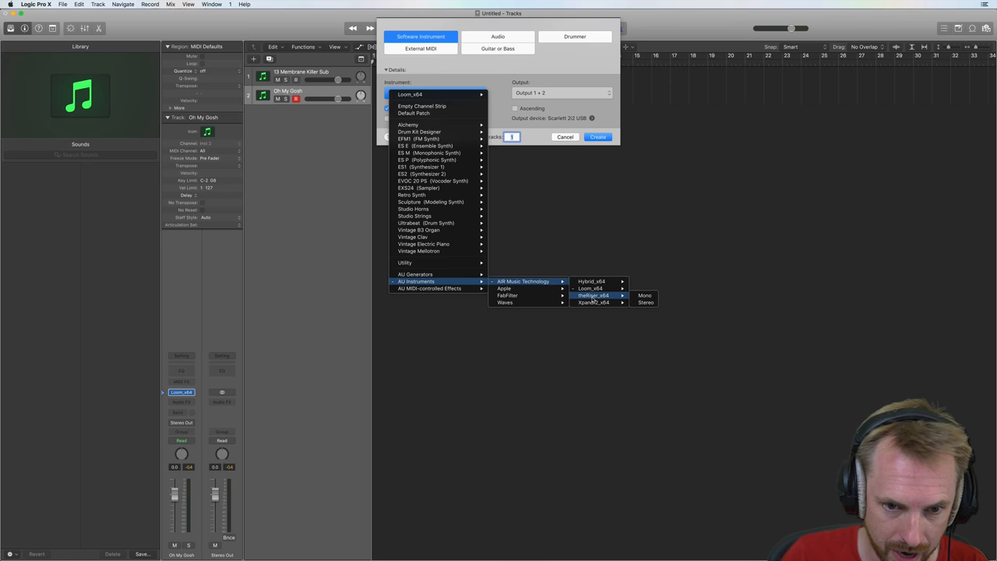
- Create a third software instrument track running AIR Xpand!2
{"action": "left_click", "coordinate": [596, 303]}
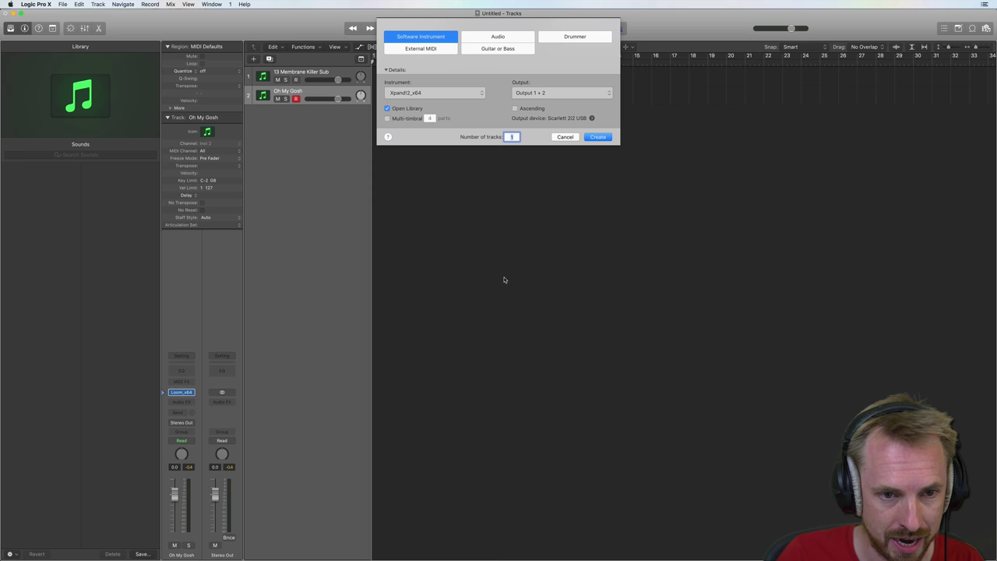
{"action": "left_click", "coordinate": [599, 137]}
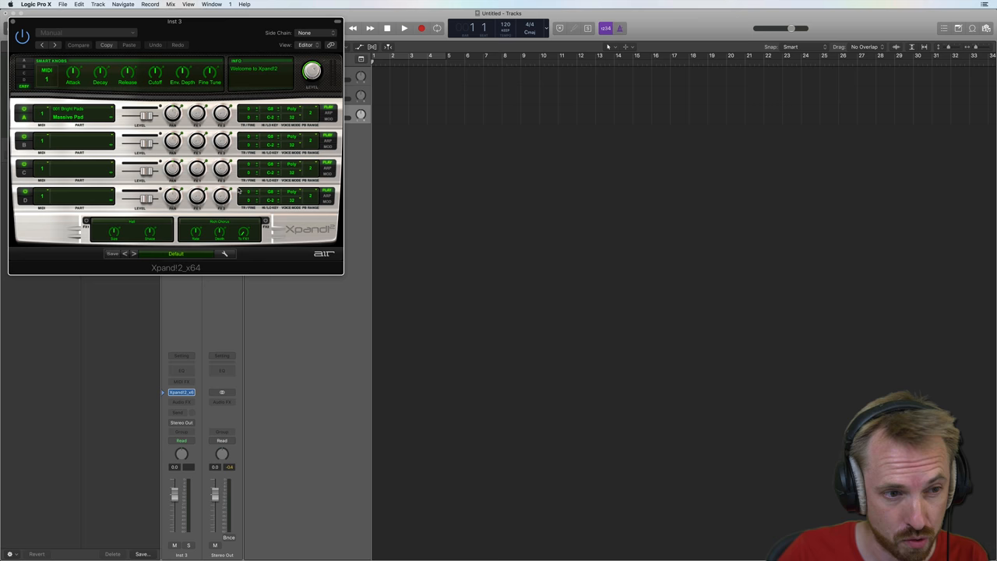
- Set Part 1 to the Piano Standard Layer patch, then browse Part 2's sounds
{"action": "left_click", "coordinate": [70, 115]}
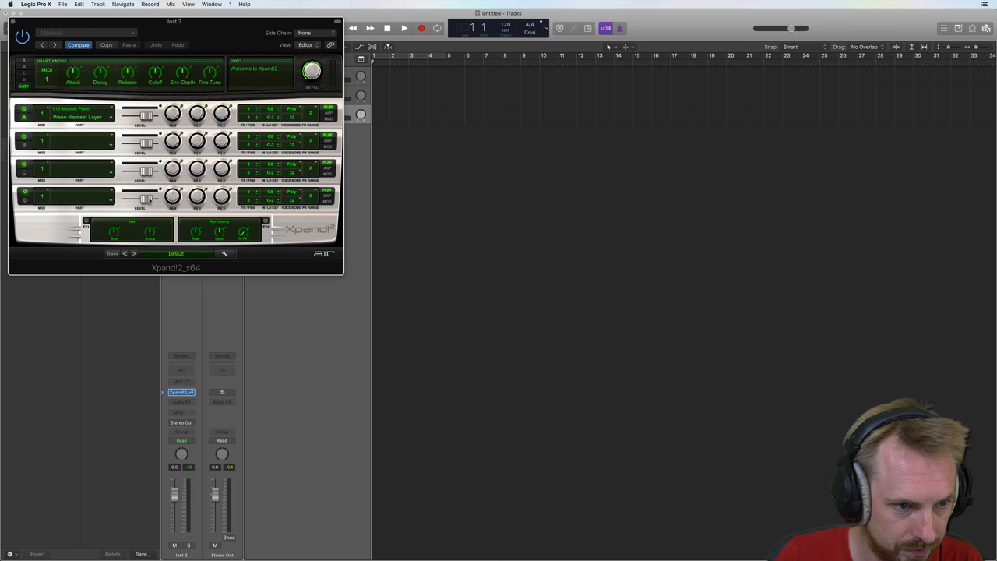
{"action": "left_click", "coordinate": [74, 139]}
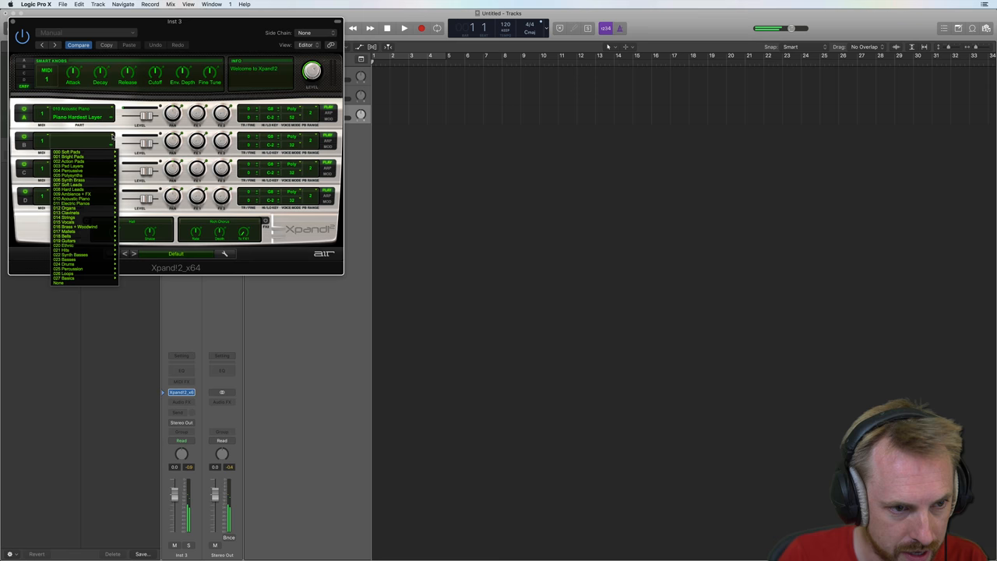
- Set Part 2 to the Legato Baroque strings patch and change the bottom effect
{"action": "left_click", "coordinate": [71, 217]}
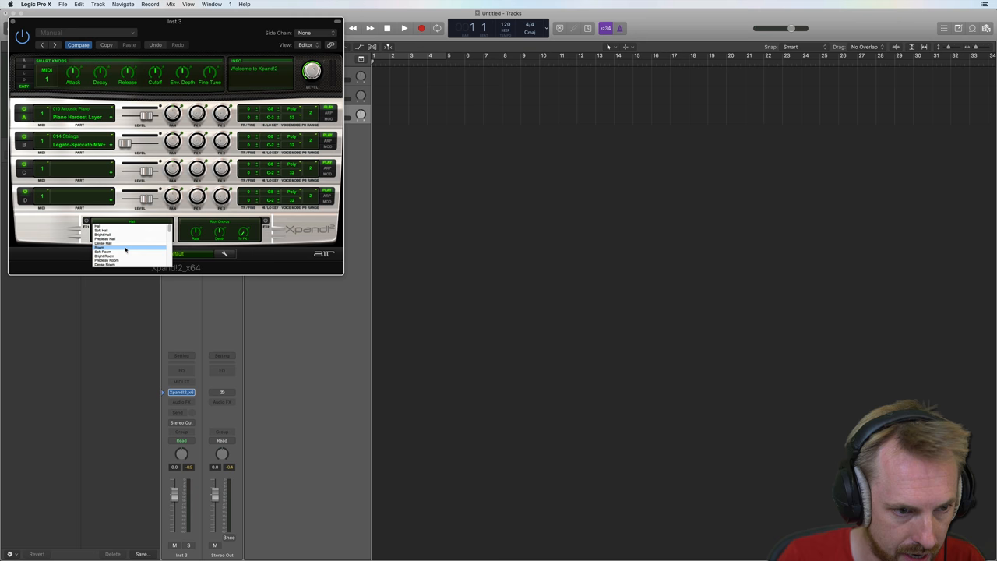
{"action": "left_click", "coordinate": [101, 254]}
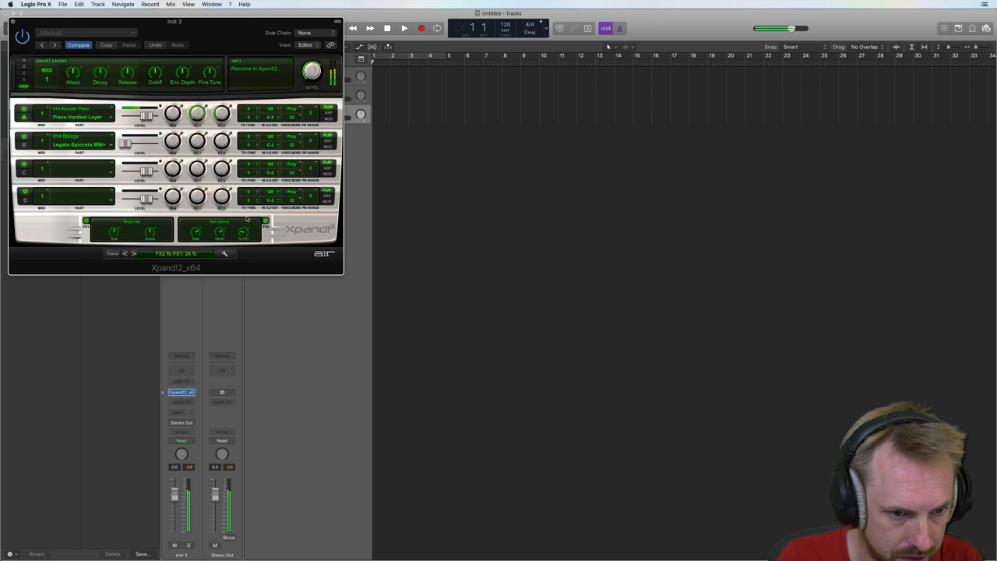
- Load the Voices pad patch into Xpand!2 Part 3 with the effect set to Default
{"action": "left_click", "coordinate": [221, 226]}
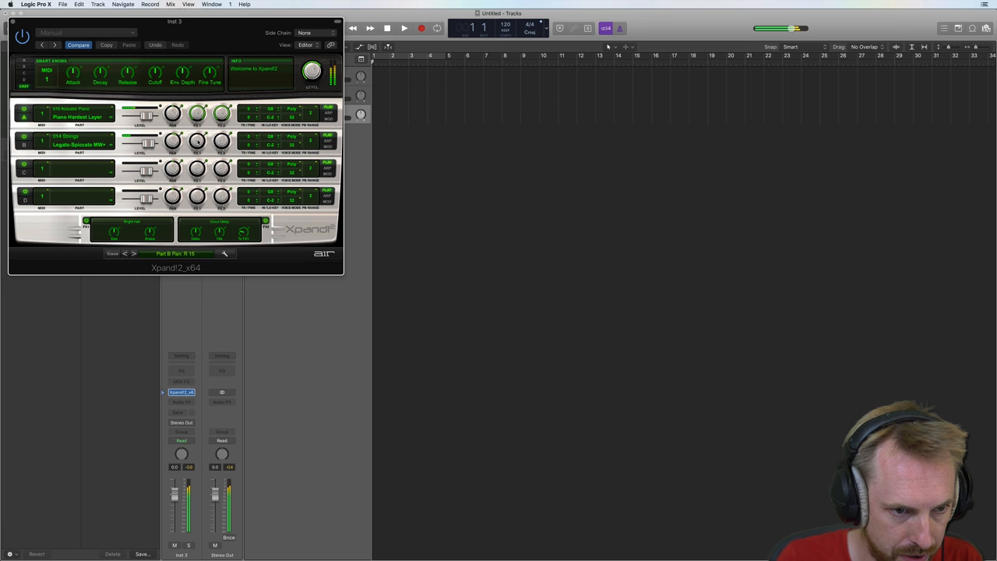
{"action": "left_click", "coordinate": [78, 174]}
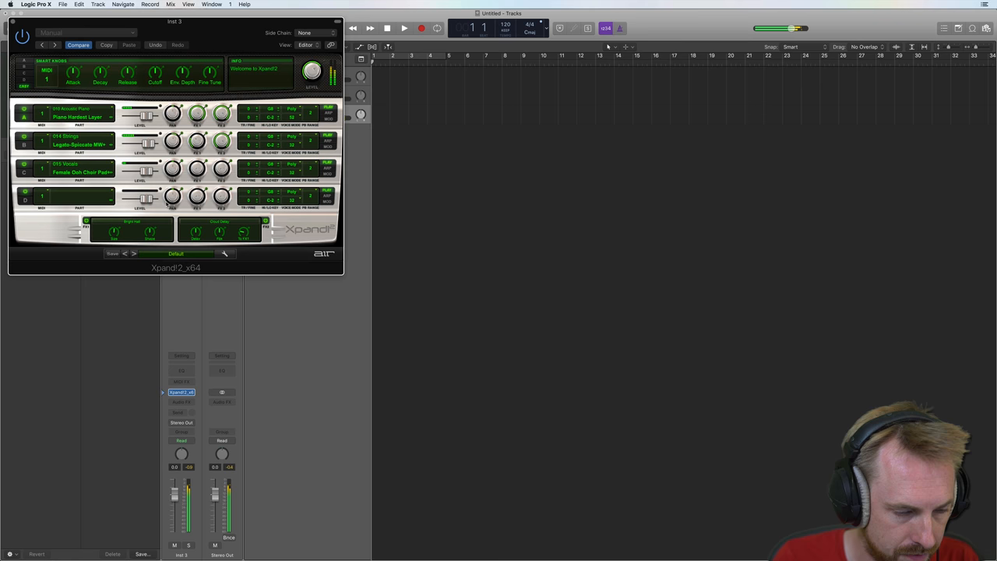
{"action": "left_click", "coordinate": [78, 199]}
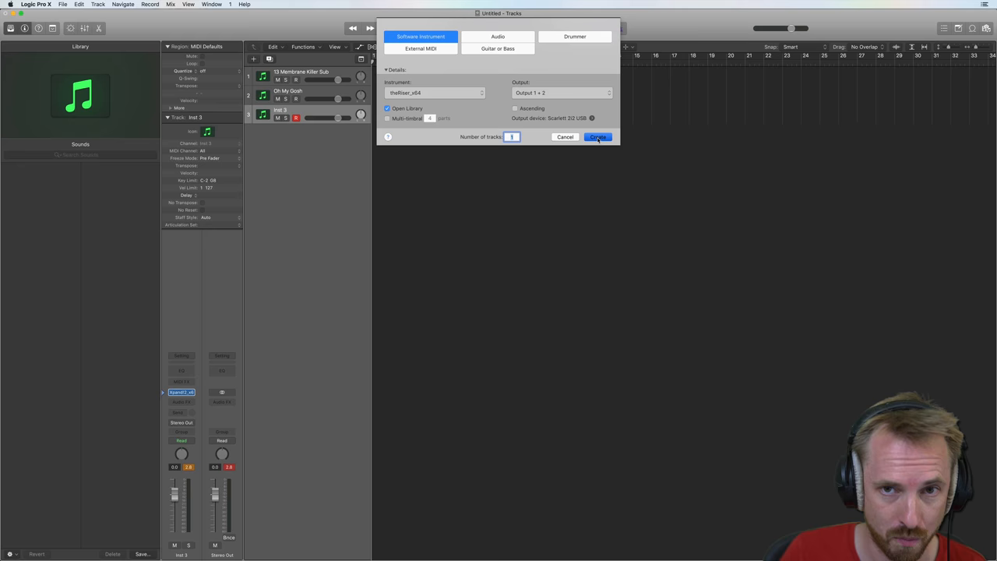
- Create a software instrument track running AIR TheRiser and show its preset list
{"action": "left_click", "coordinate": [599, 137]}
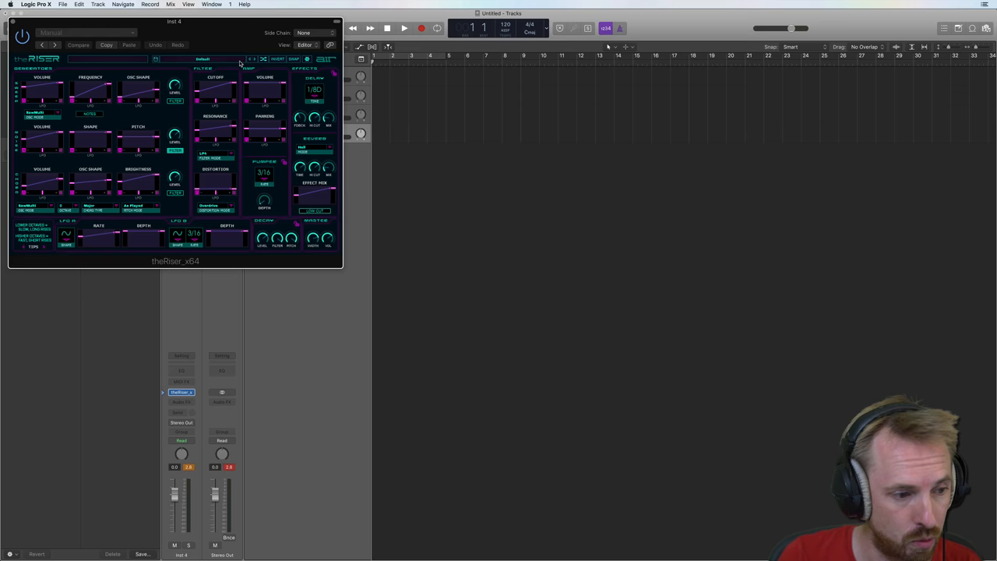
{"action": "left_click", "coordinate": [210, 62]}
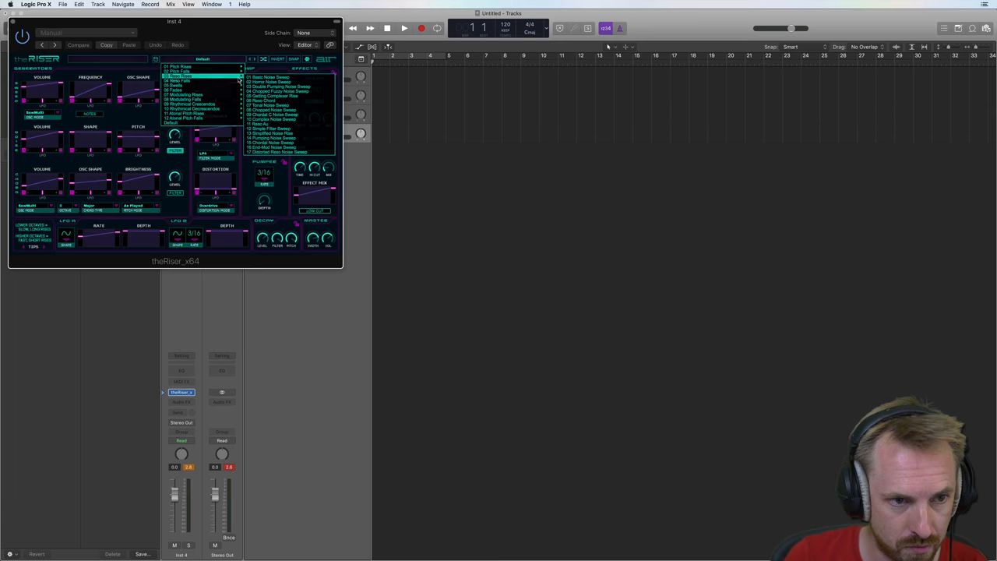